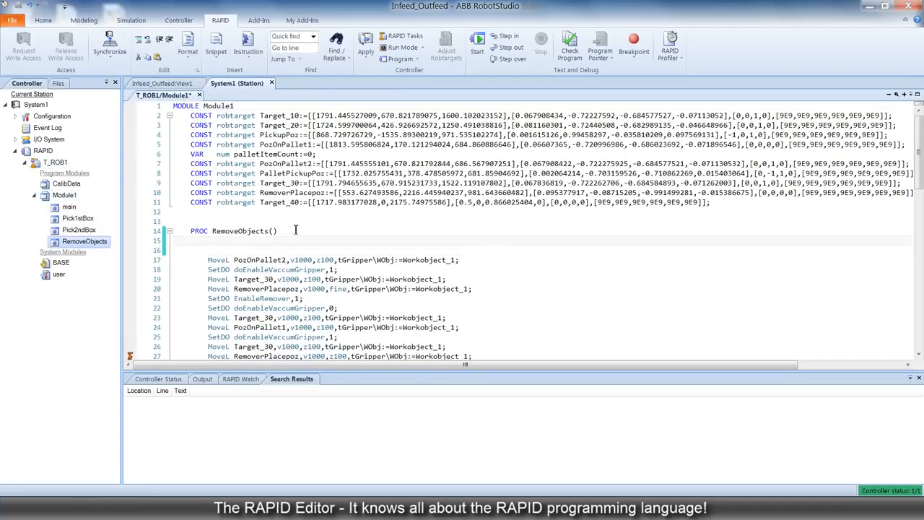
- Type a MoveL to PickupPoz as the first line of RemoveObjects
text(M)
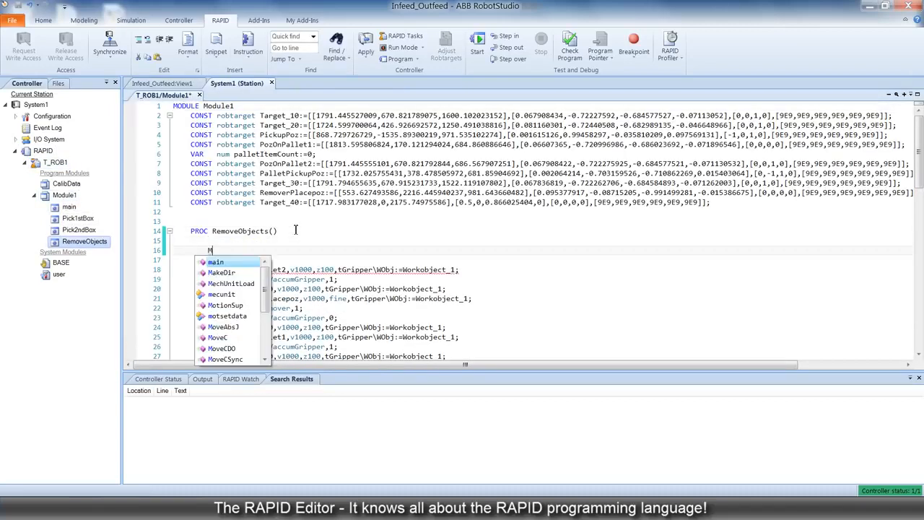
text(oveL <ID>,v1000,z50,tool0\WObj:=wobj0;)
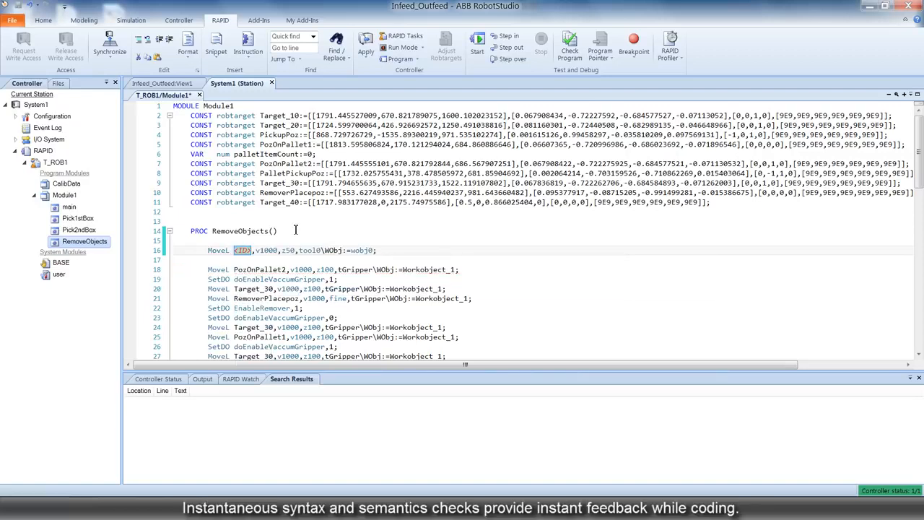
text(pPoz)
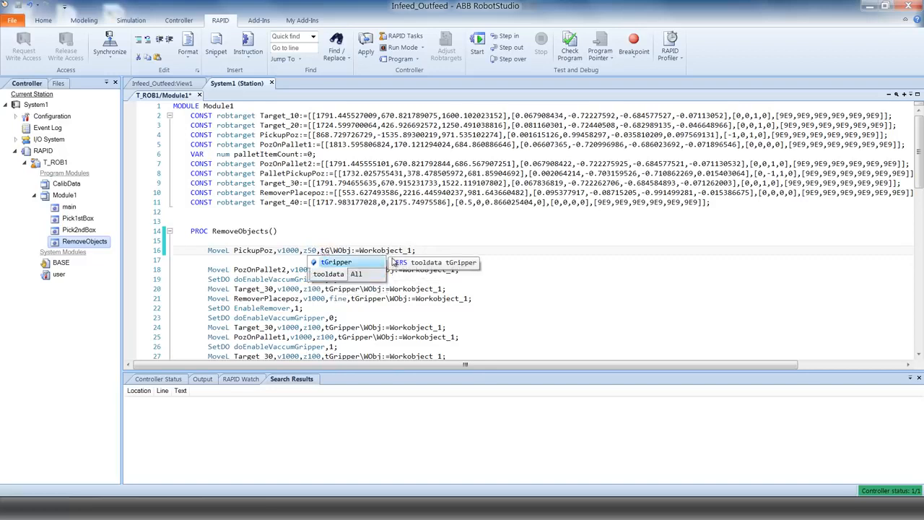
- Add MoveL lines for PozOnPallet1, PalletPickupPoz and NewTarget with v500, z50, tGripper and Workobject_1
text(M)
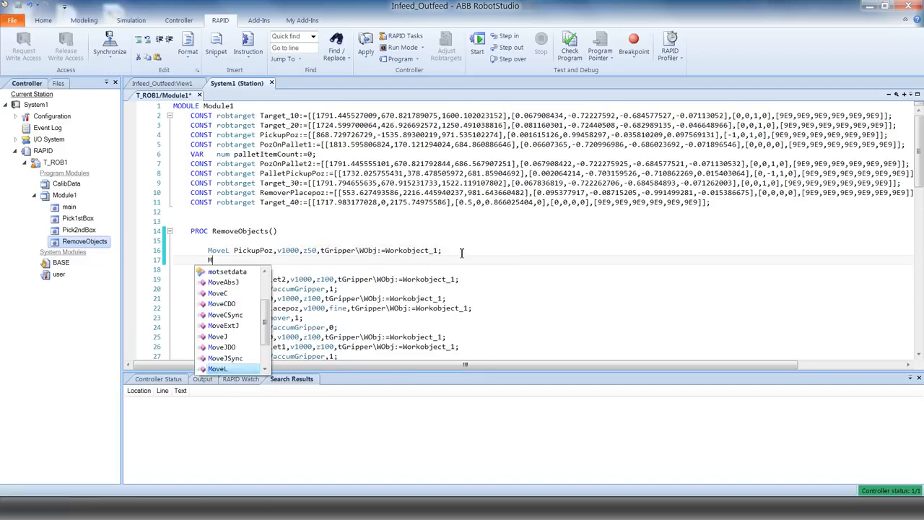
text(oveL)
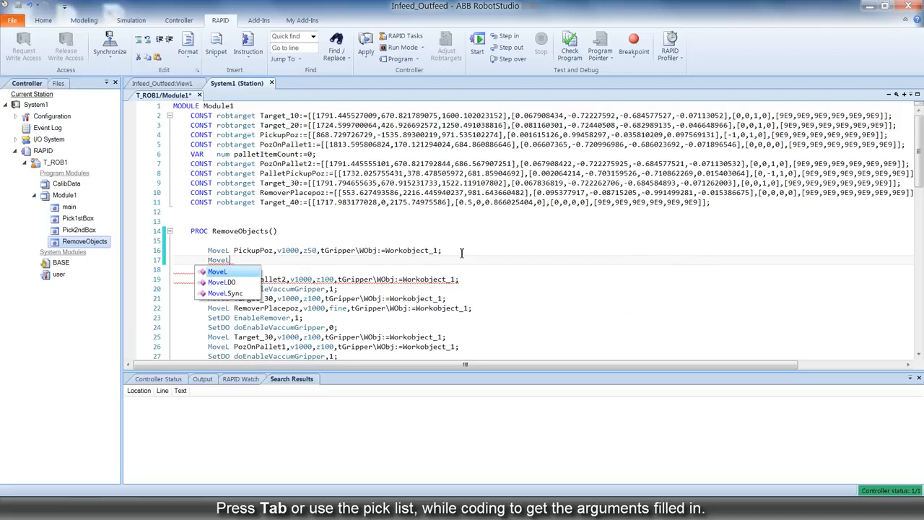
key(Tab)
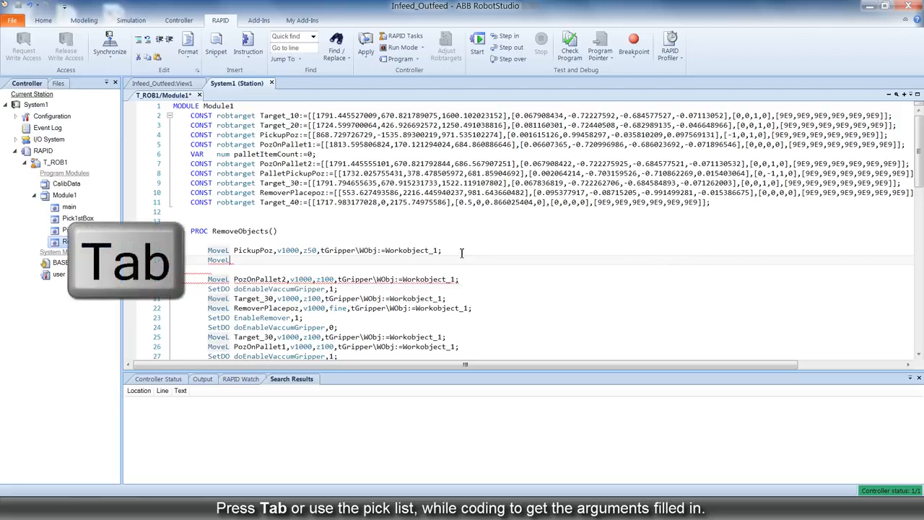
key(Tab)
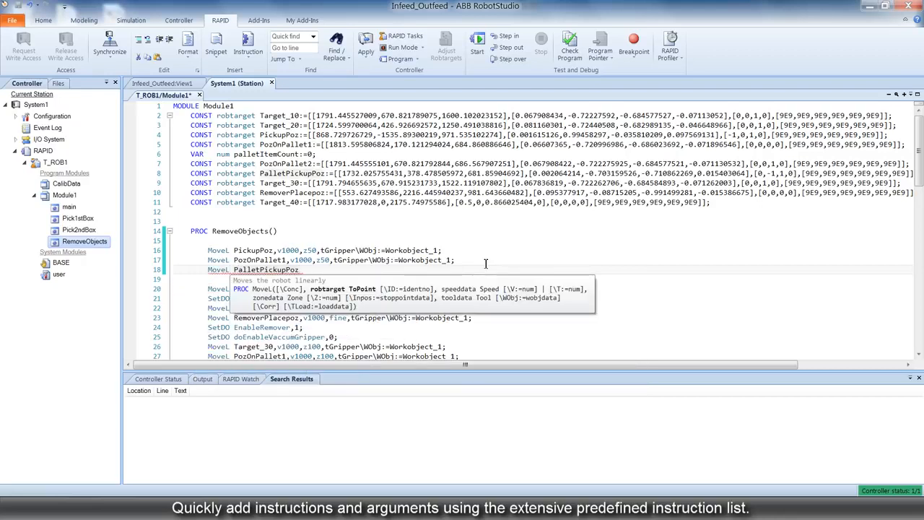
text(,v500)
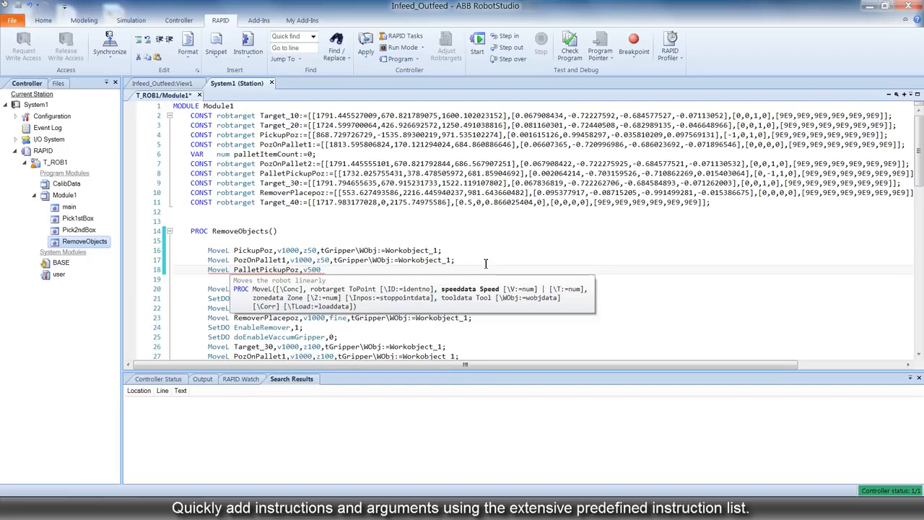
text(,z50,)
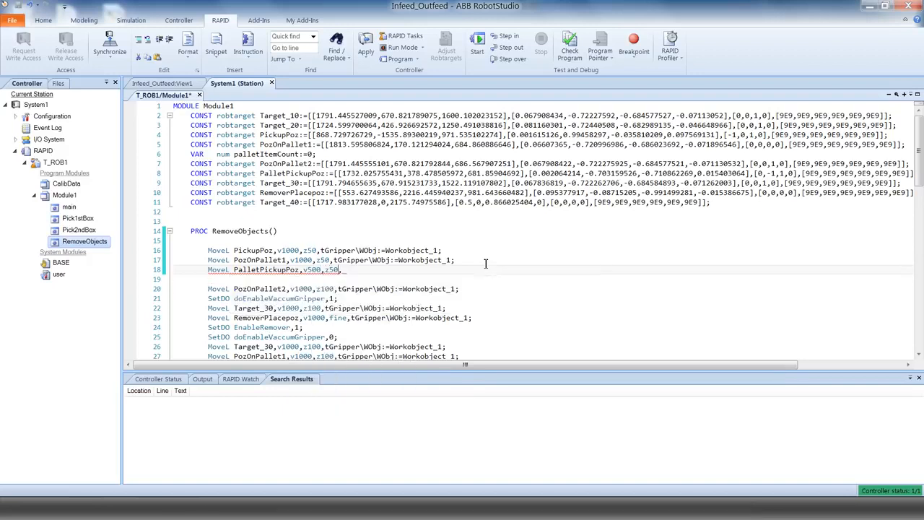
text(tGripper\WObj:=)
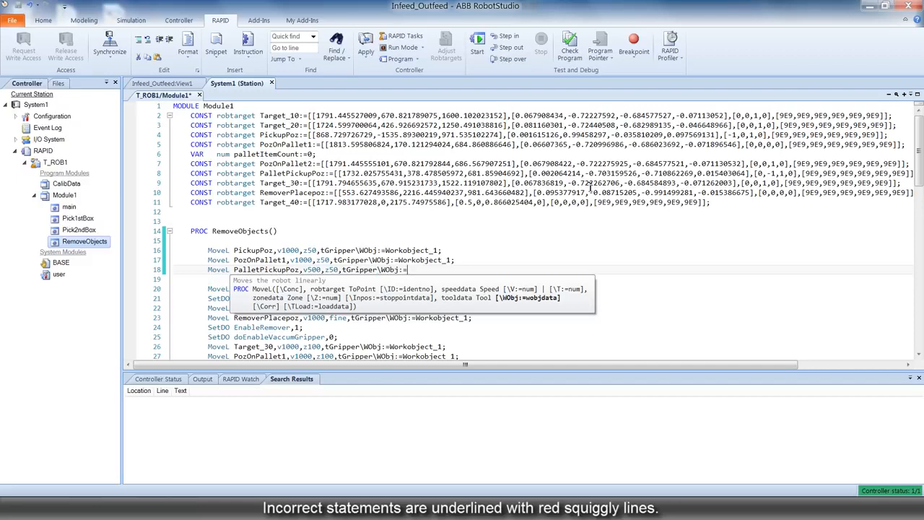
text(Workobject_1;)
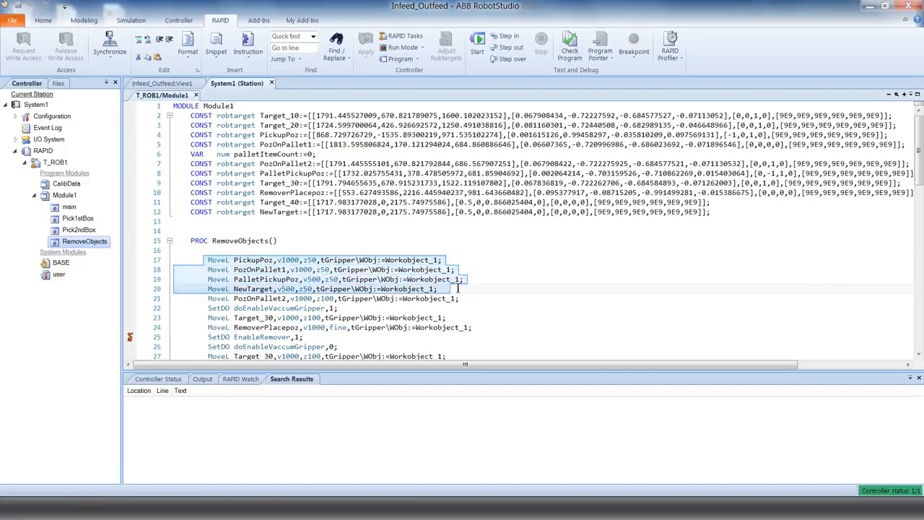
- Save the selected MoveL lines as snippet 'Sampl' and insert it into the procedure
click(203, 378)
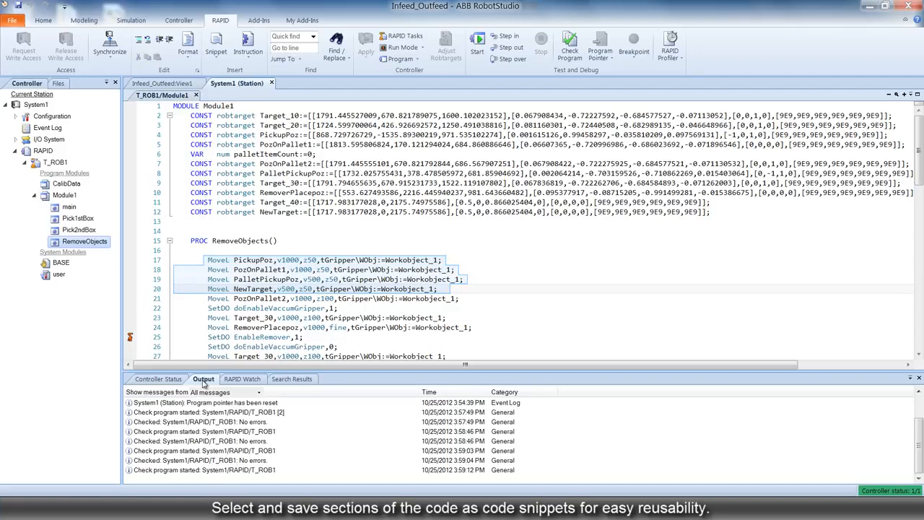
click(216, 45)
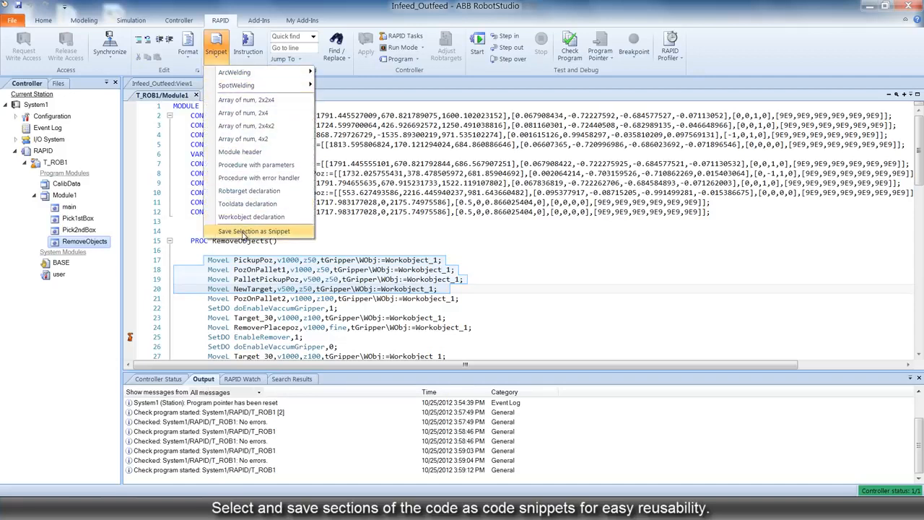
click(253, 231)
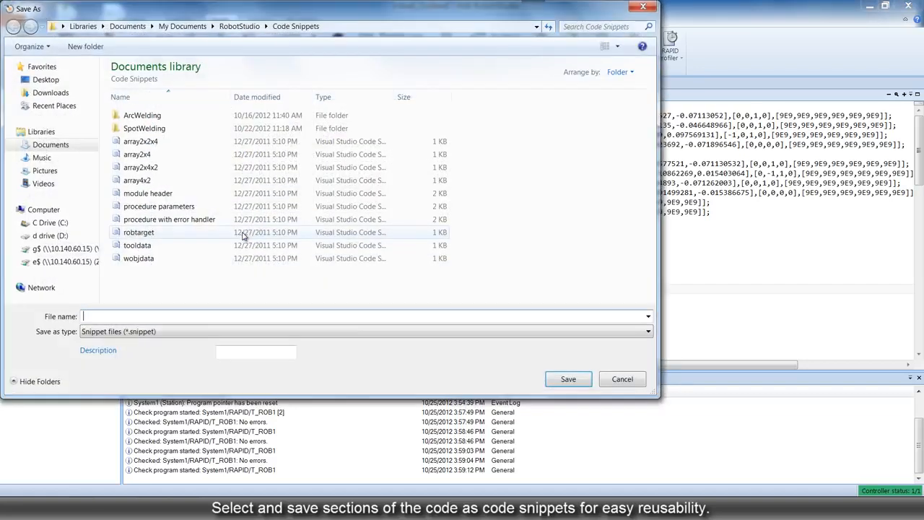
text(Sampl)
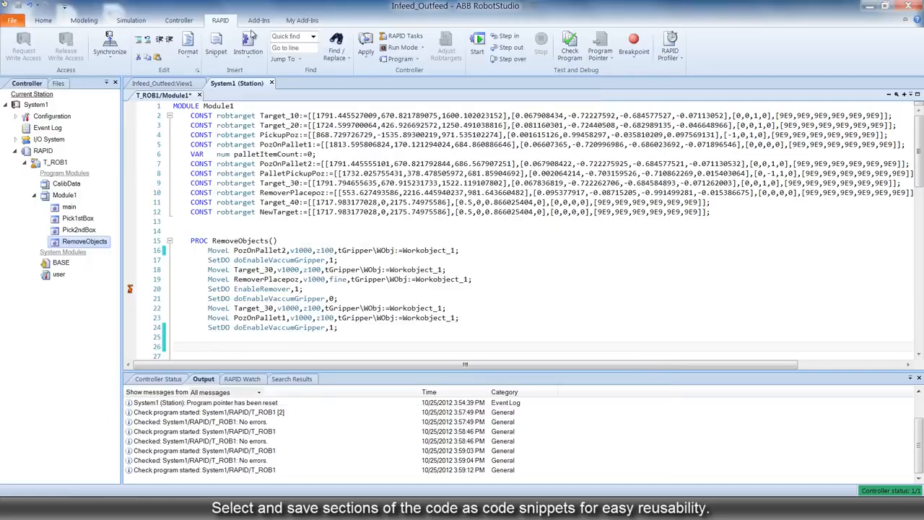
click(215, 44)
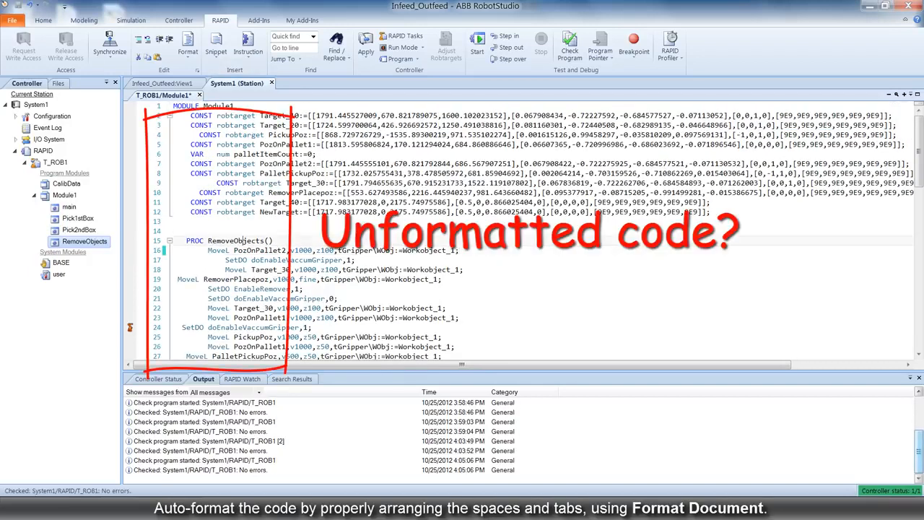
- Tidy the whole Module1 indentation and apply the changes
click(188, 43)
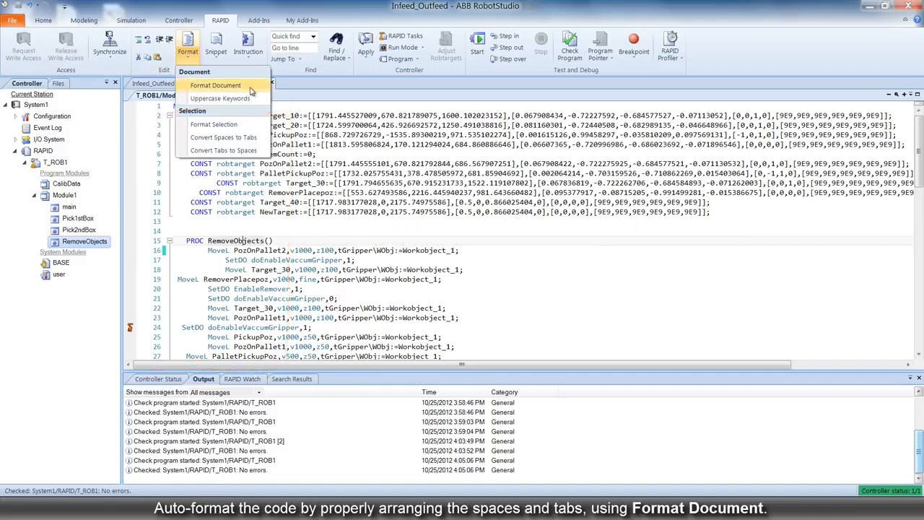
click(215, 85)
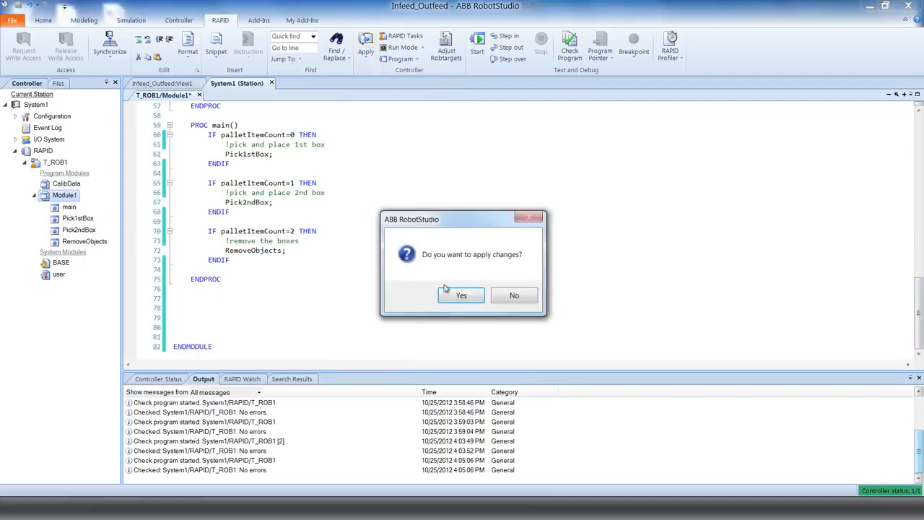
click(461, 295)
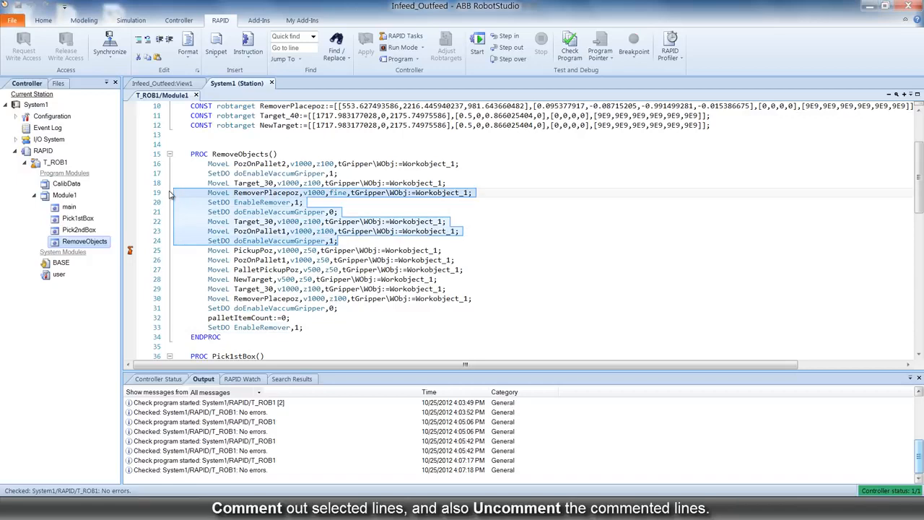
- Comment out RemoveObjects lines 19–24, then uncomment lines 22–24
click(138, 39)
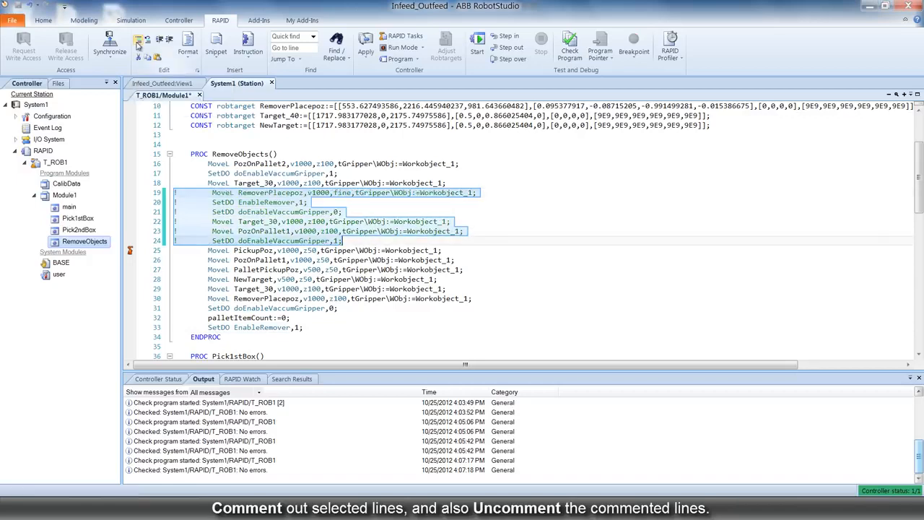
click(137, 40)
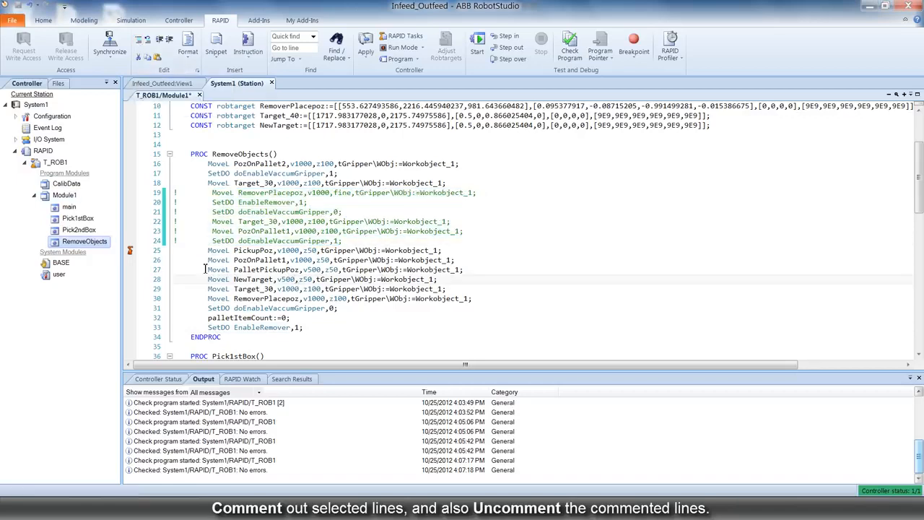
drag(209, 221, 343, 241)
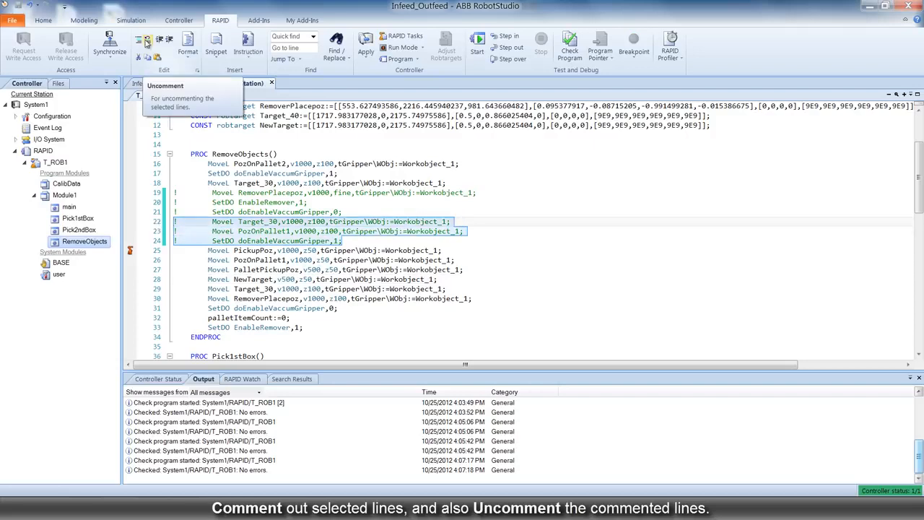
click(146, 41)
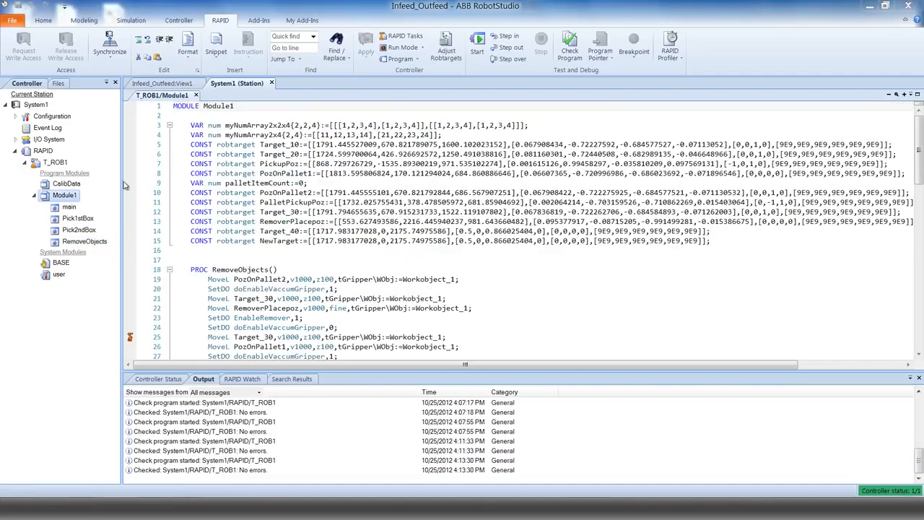
- Edit myNumArray2x2x4 values to 44–50 in the RAPID Data Editor and return to Module1
right_click(64, 195)
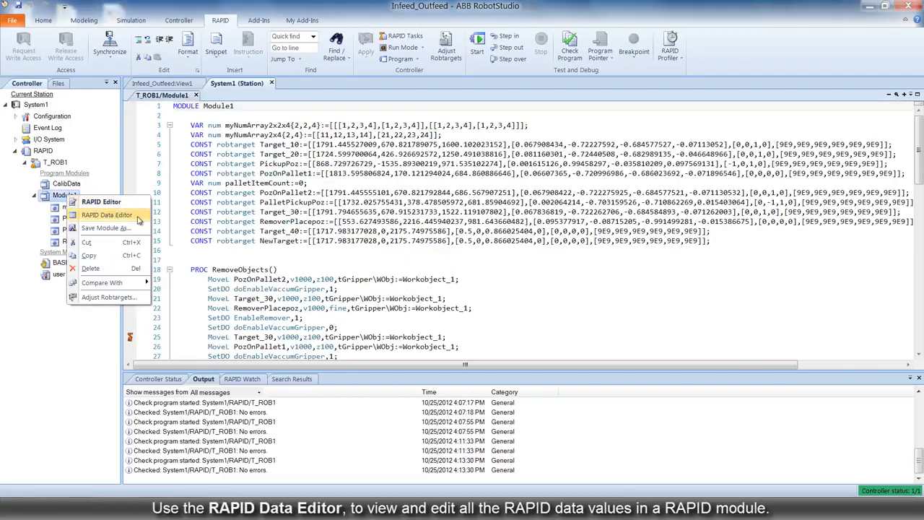
click(107, 215)
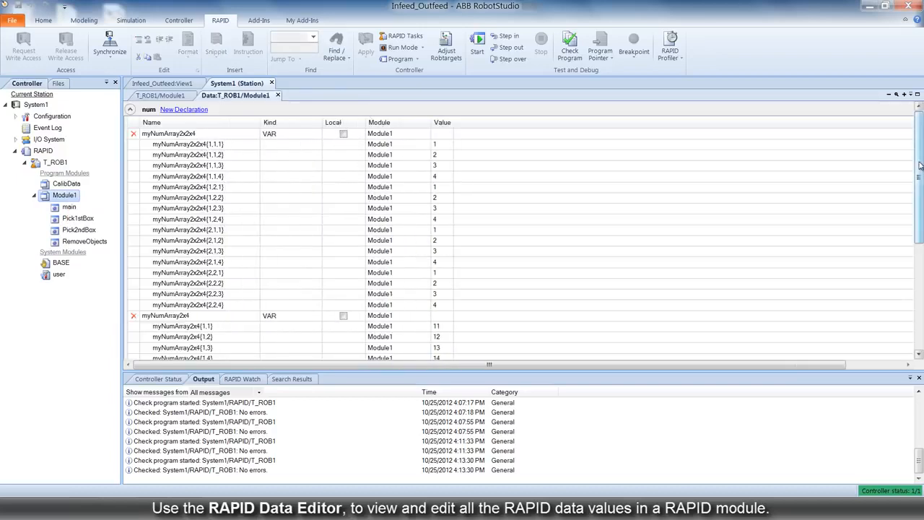
scroll(down, 3)
text(50)
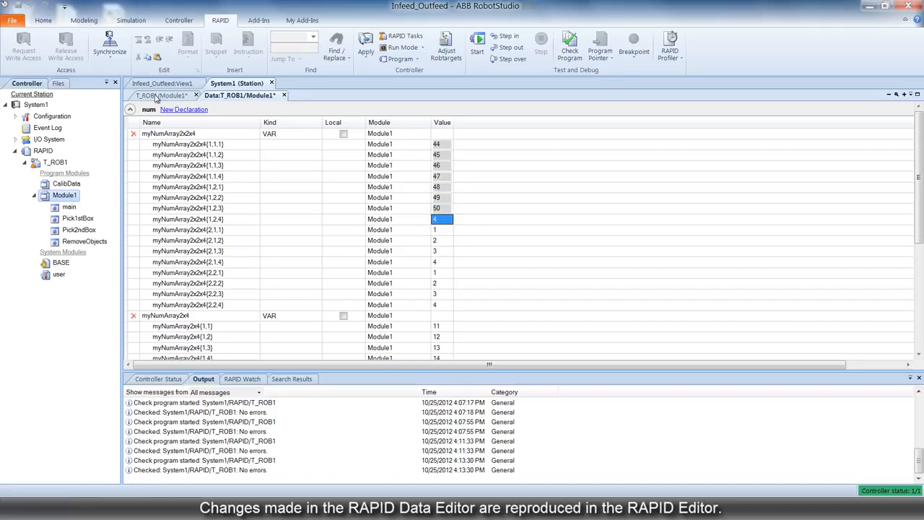
click(162, 95)
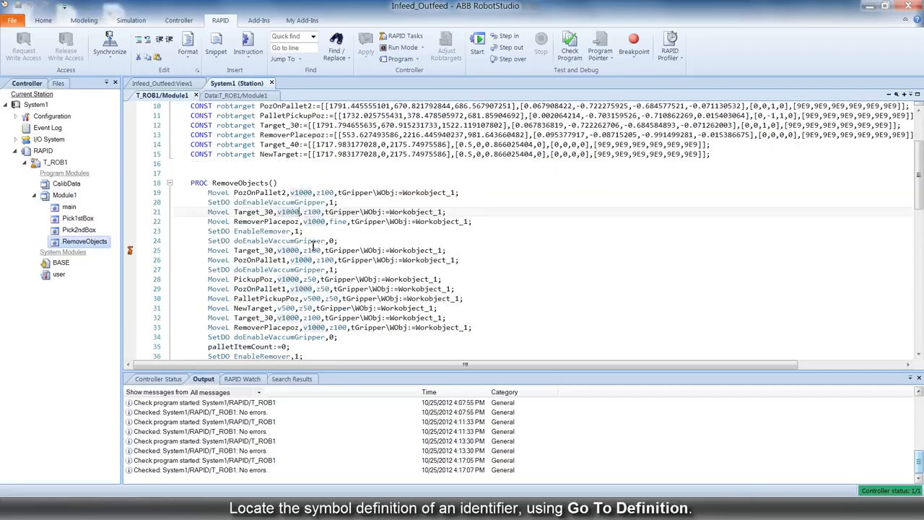
mouse_move(260, 192)
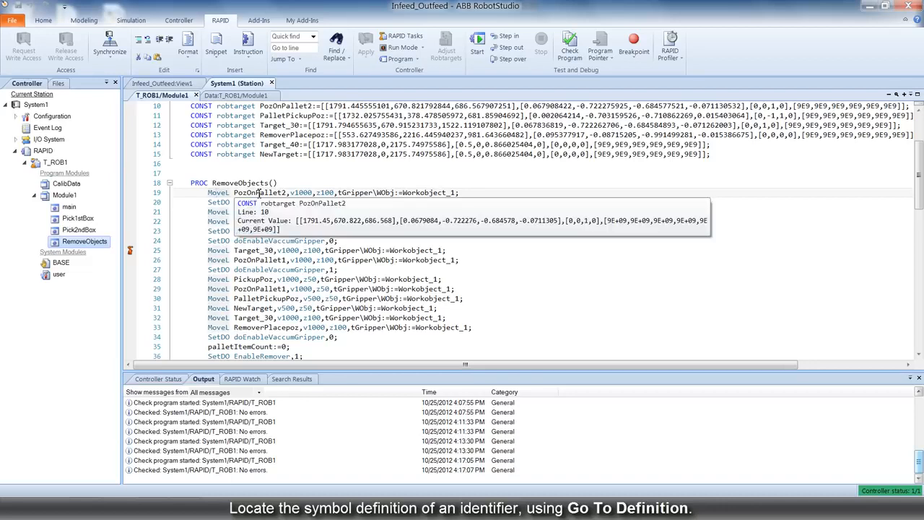
- Go to the definition of PozOnPallet2 from its MoveL reference
right_click(256, 192)
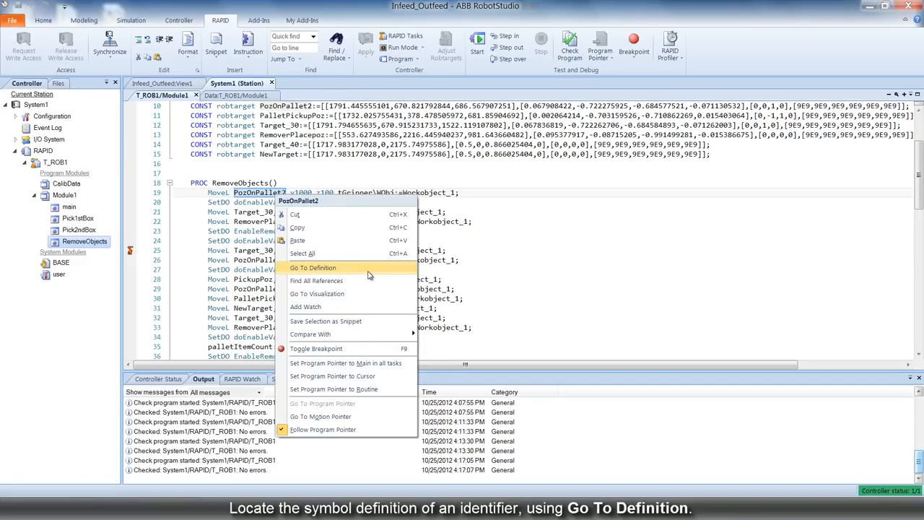
click(313, 268)
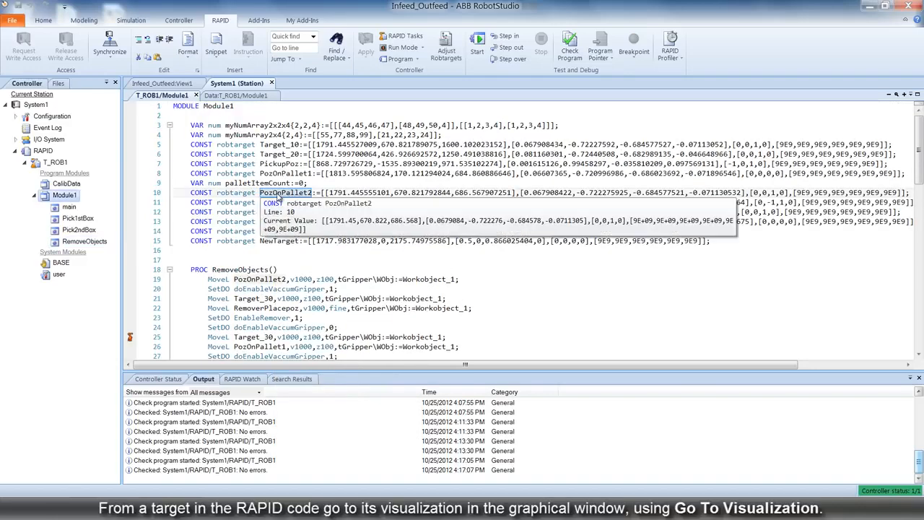
- Visualize PozOnPallet2 in 3D, then open PalletPickupPoz's declaration from Paths&Targets
right_click(282, 193)
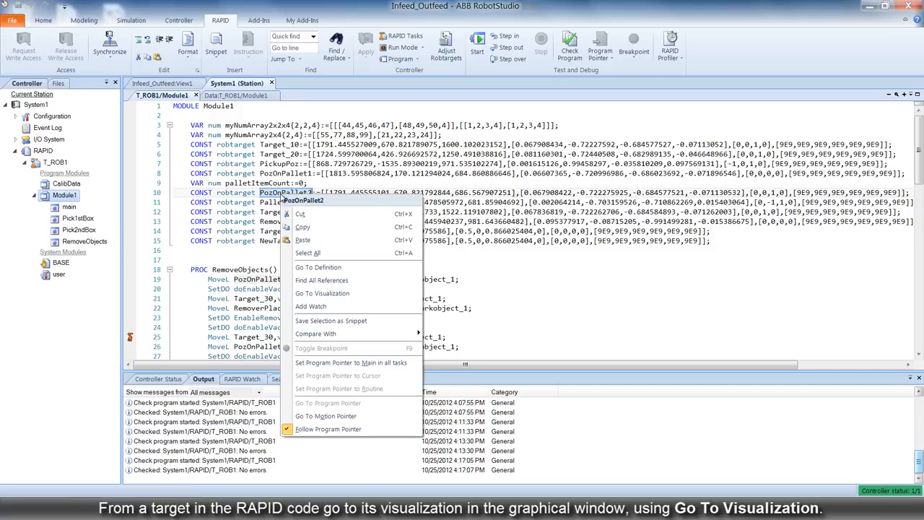
mouse_move(322, 294)
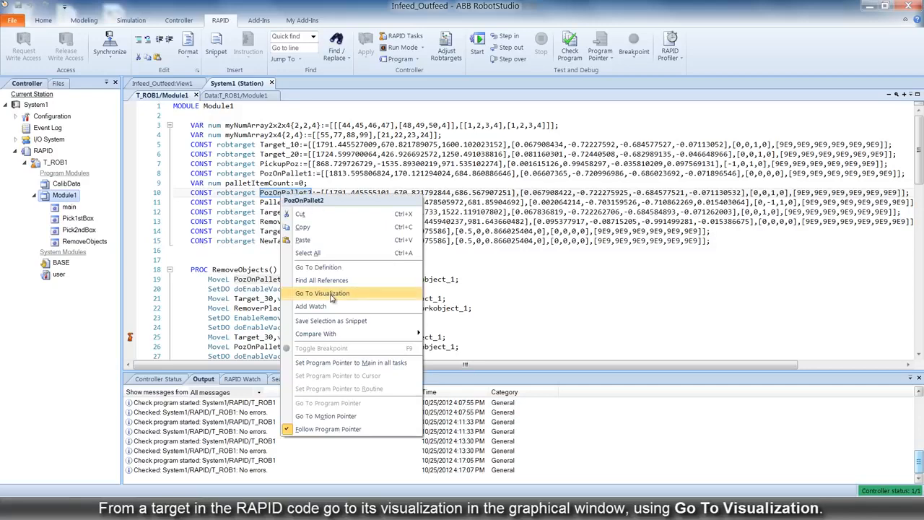
click(323, 293)
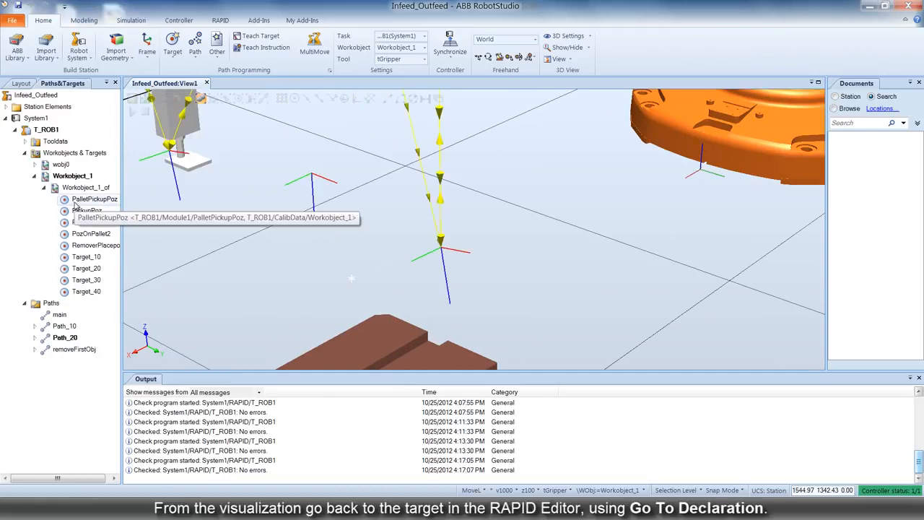
right_click(95, 199)
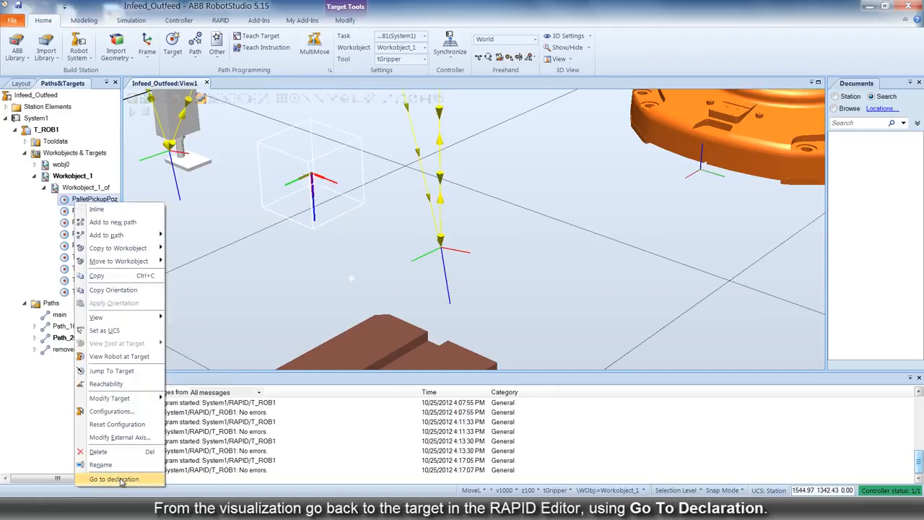
click(113, 479)
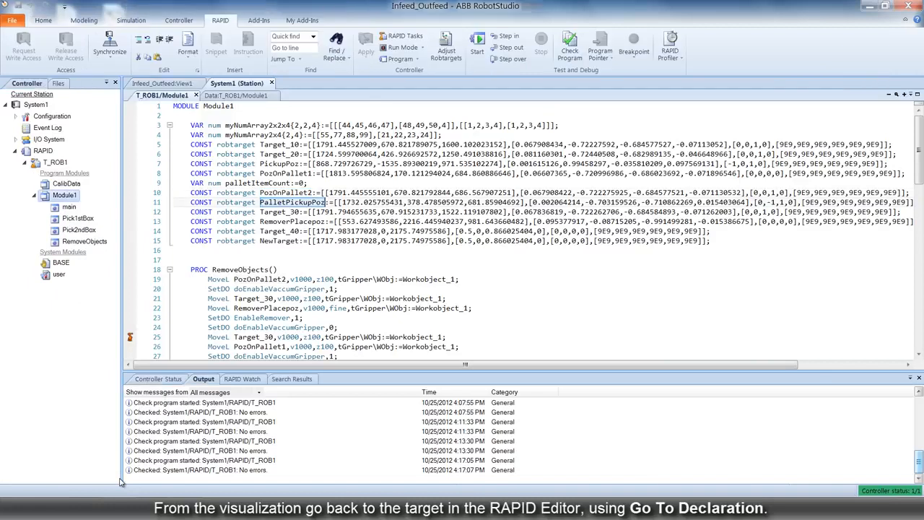